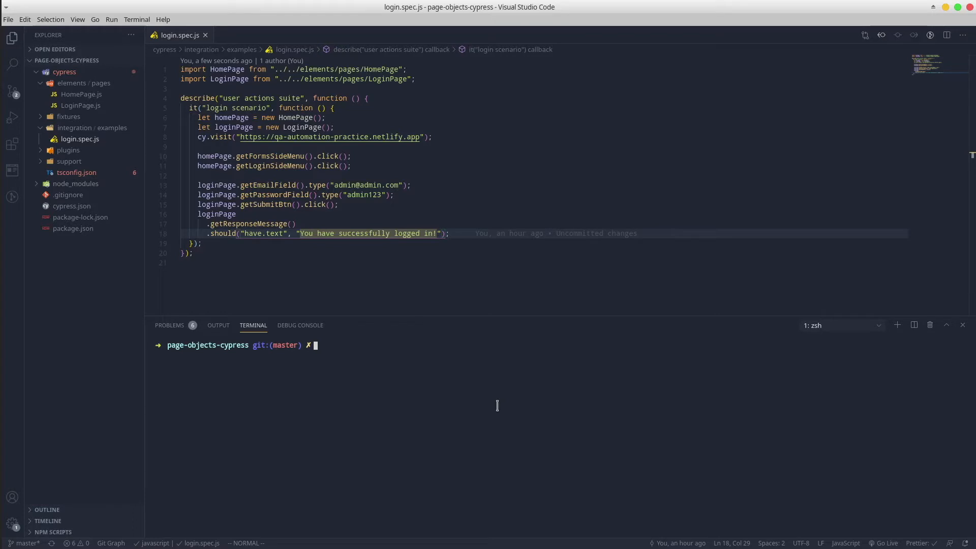
mouse_move(223, 356)
text(qweqweqwe)
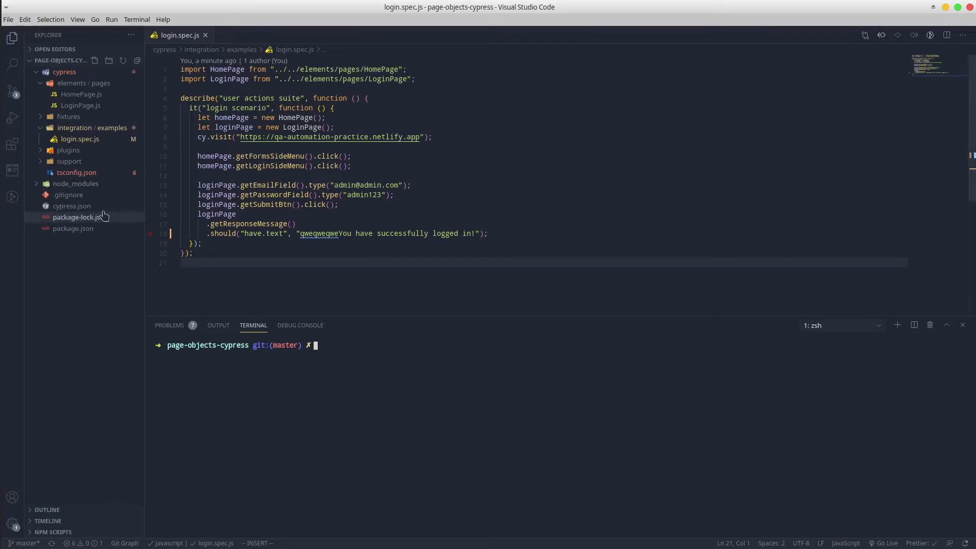
- Add a "retries": 2 setting inside the empty braces of cypress.json
click(71, 207)
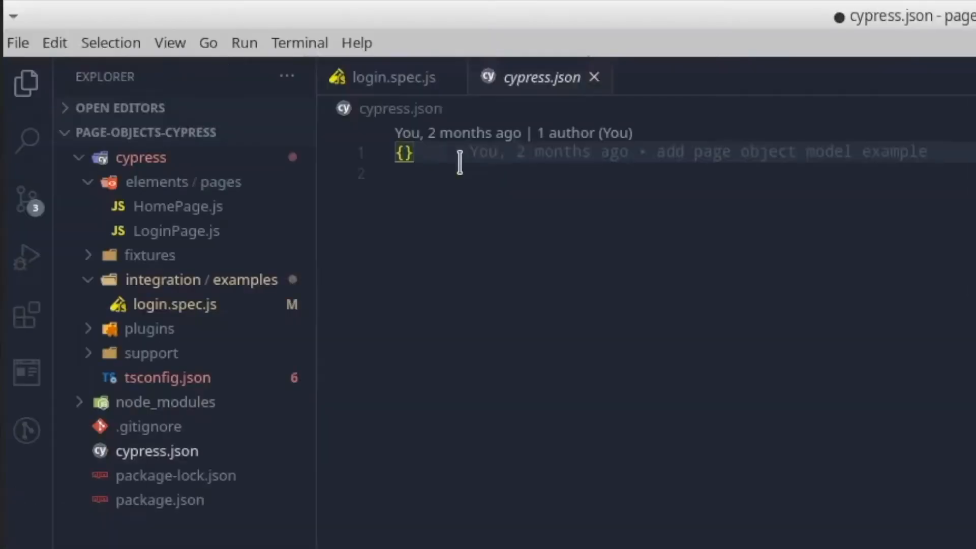
key(Enter)
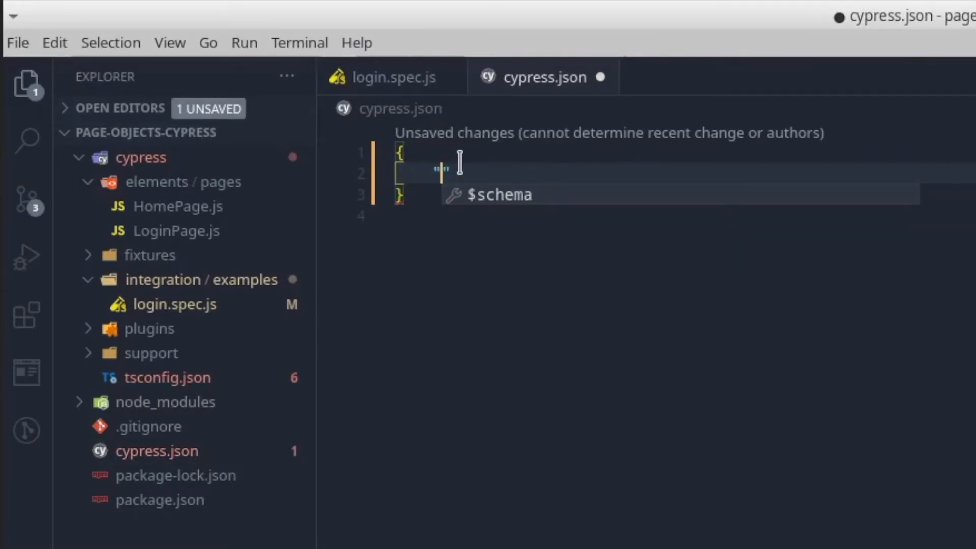
text("retries":)
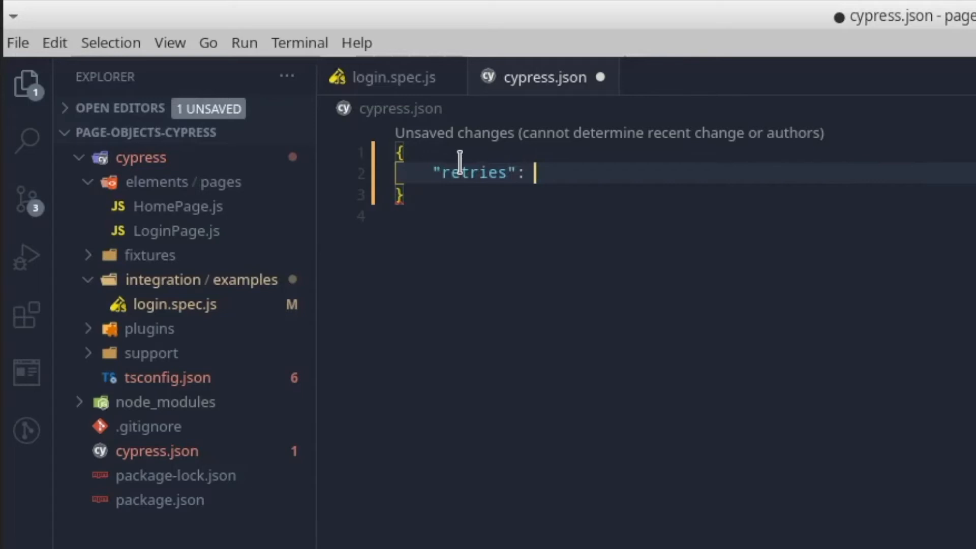
text(2)
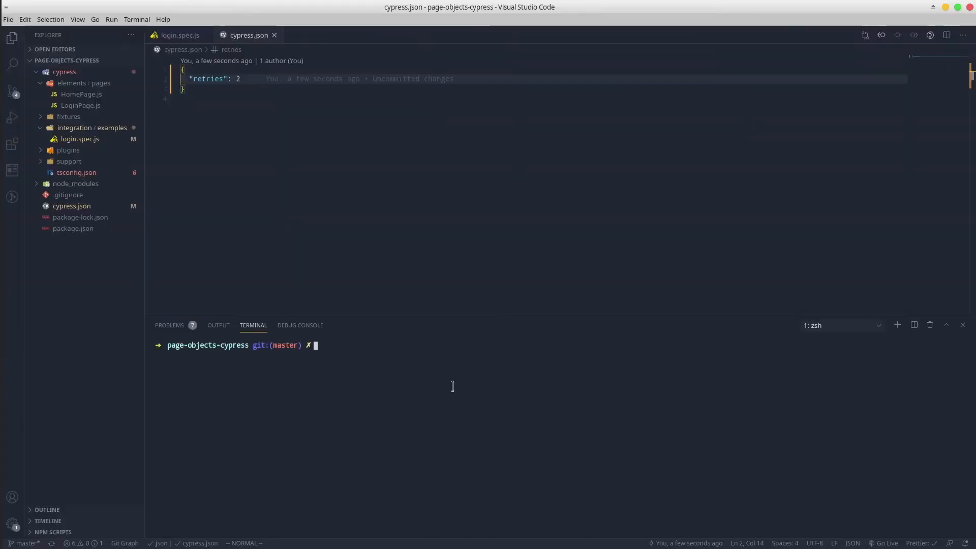
- Recall and run the cypress open command, then execute login.spec.js in the runner
key(ctrl+r)
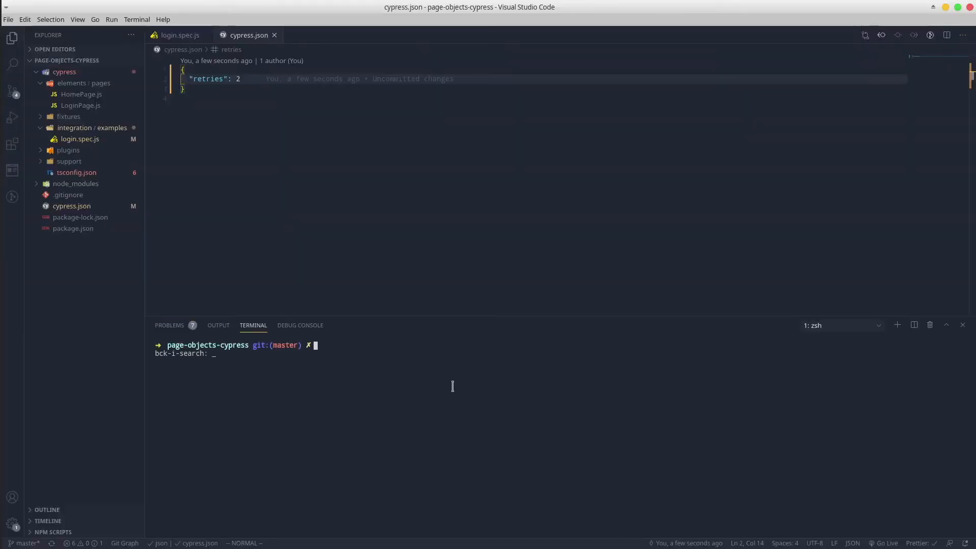
text(o)
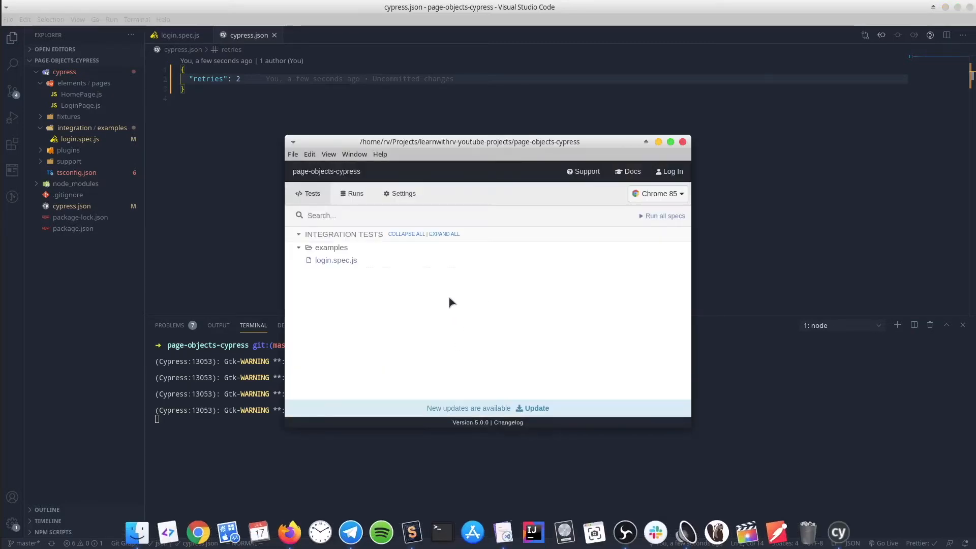
click(335, 260)
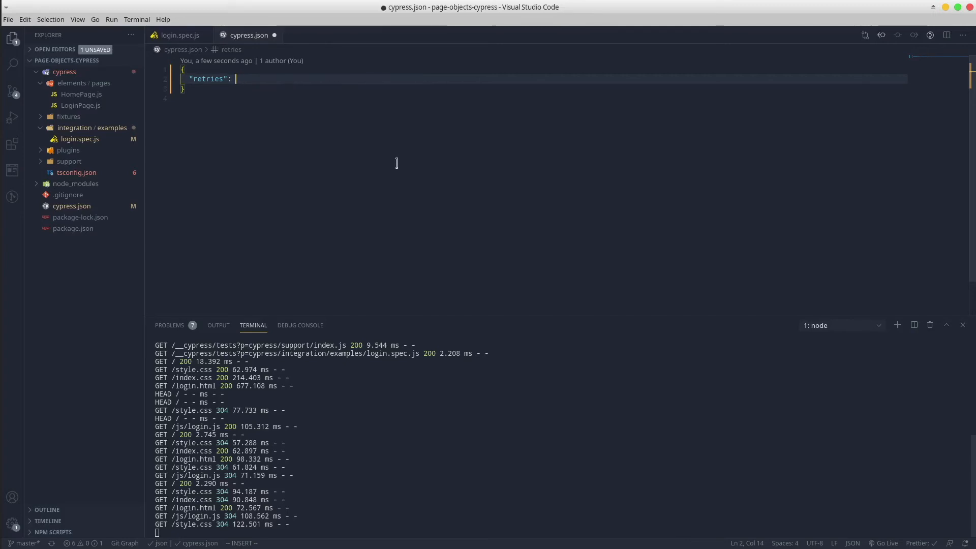
- Turn the retries value into an object and start an empty quoted key inside it
text(0)
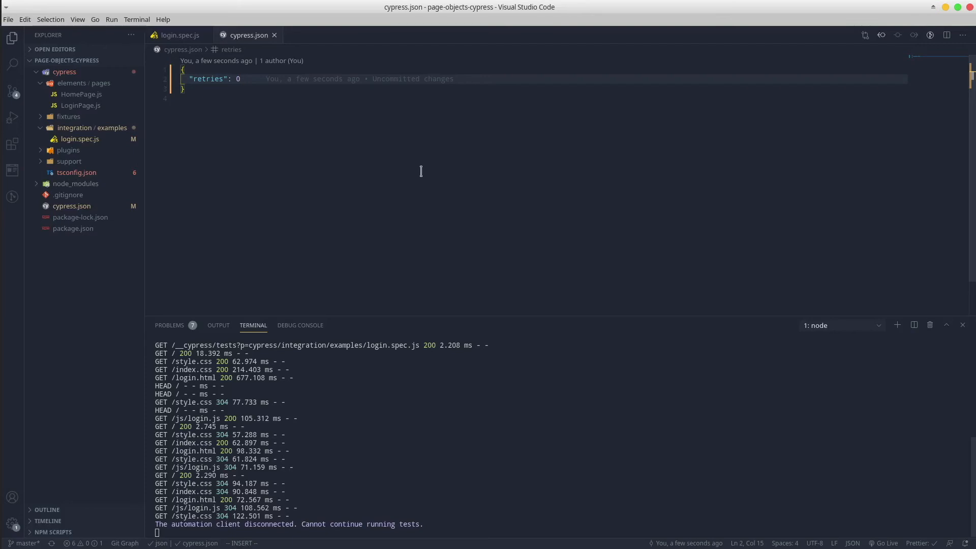
mouse_move(395, 181)
text({)
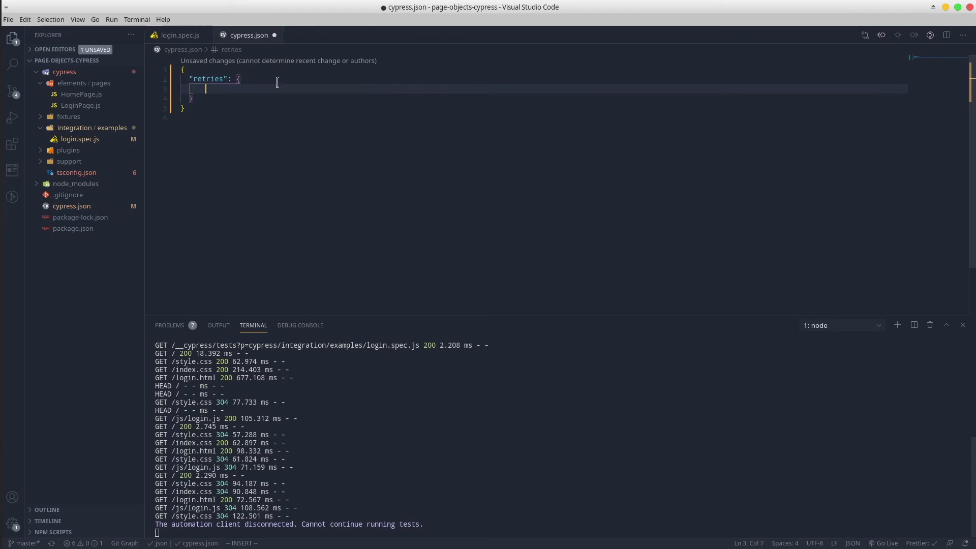
text("")
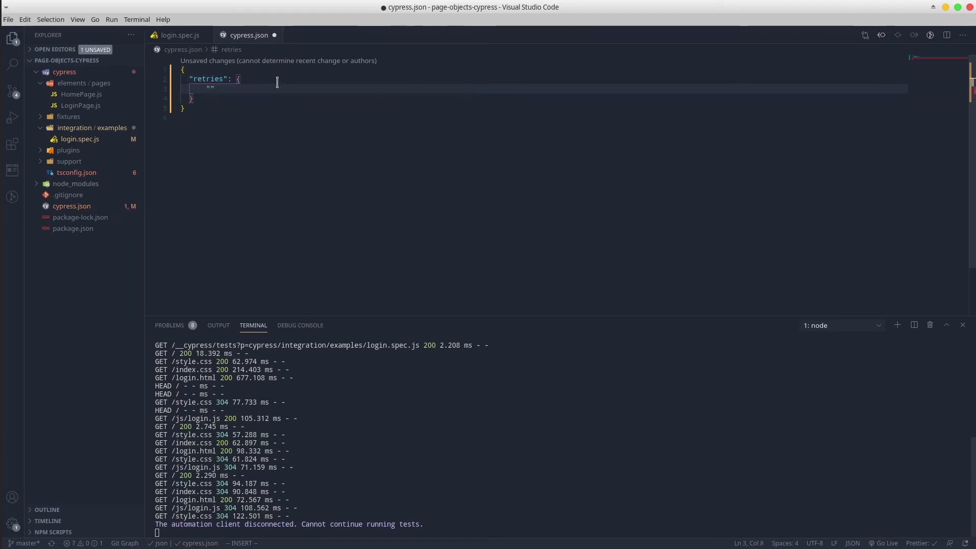